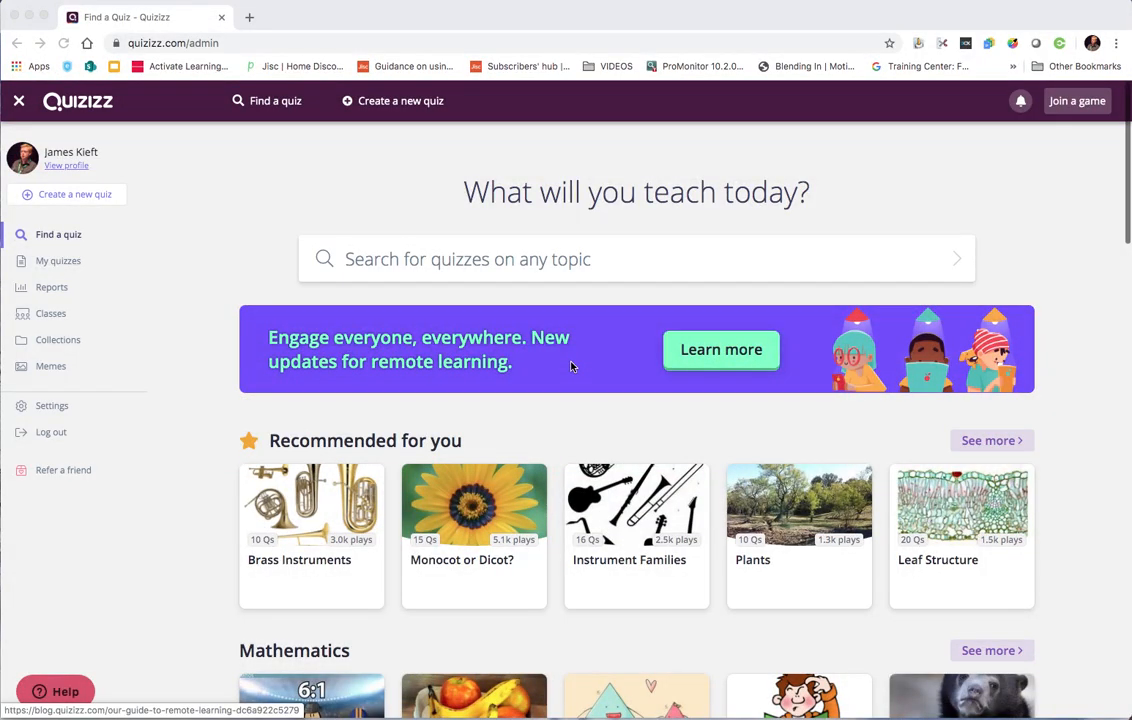
- Scroll the Find a quiz page down to the Mathematics, English and Social Studies collections
scroll("down", 3)
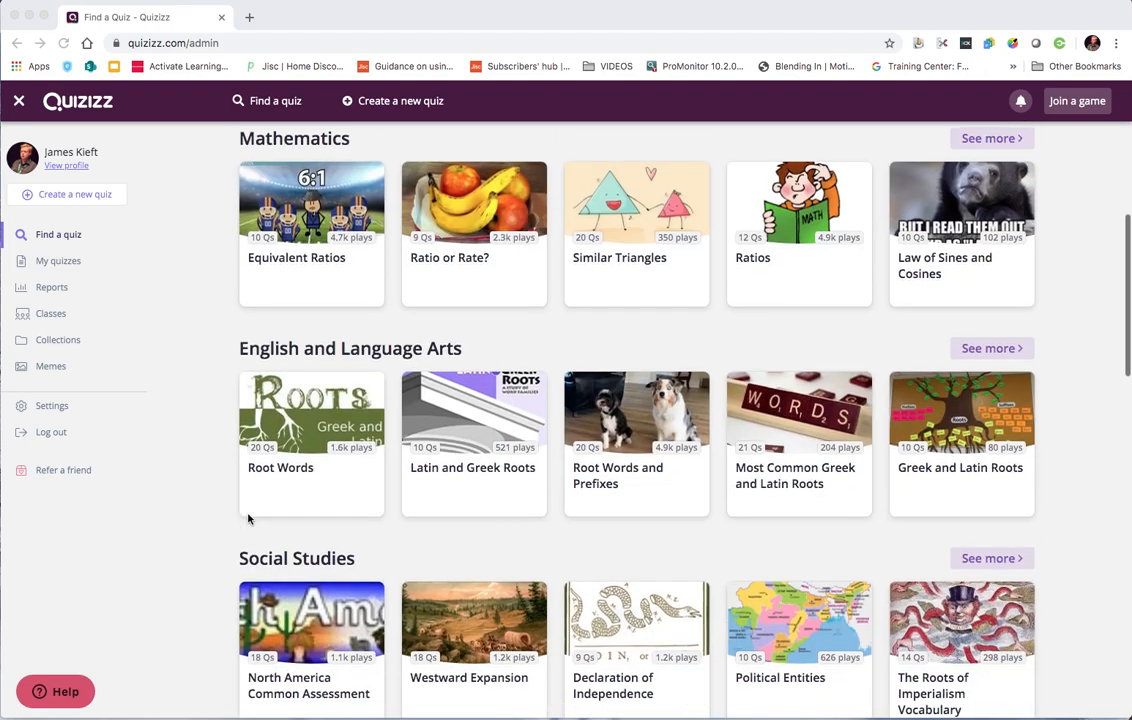
- Begin a new quiz to be named 'james demo' under Professional Development
left_click(476, 348)
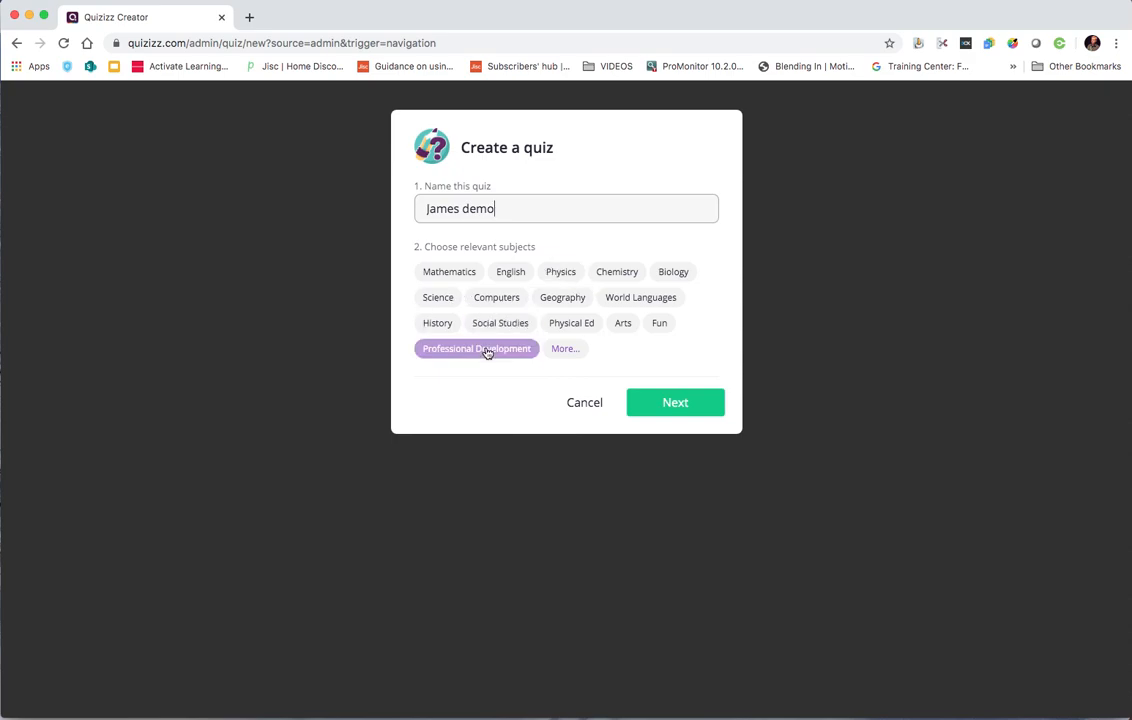
- Confirm the quiz details and add a multiple-choice Question 1 about which tool provides a white board
left_click(676, 402)
type("Which of these too")
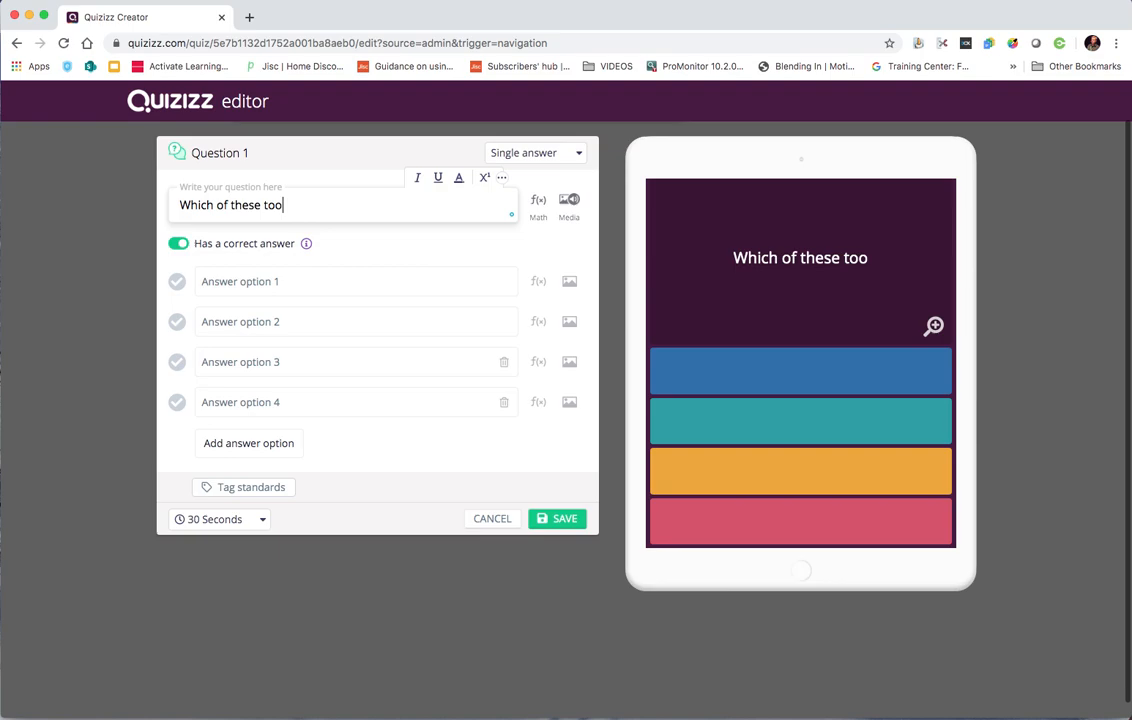
left_click(568, 400)
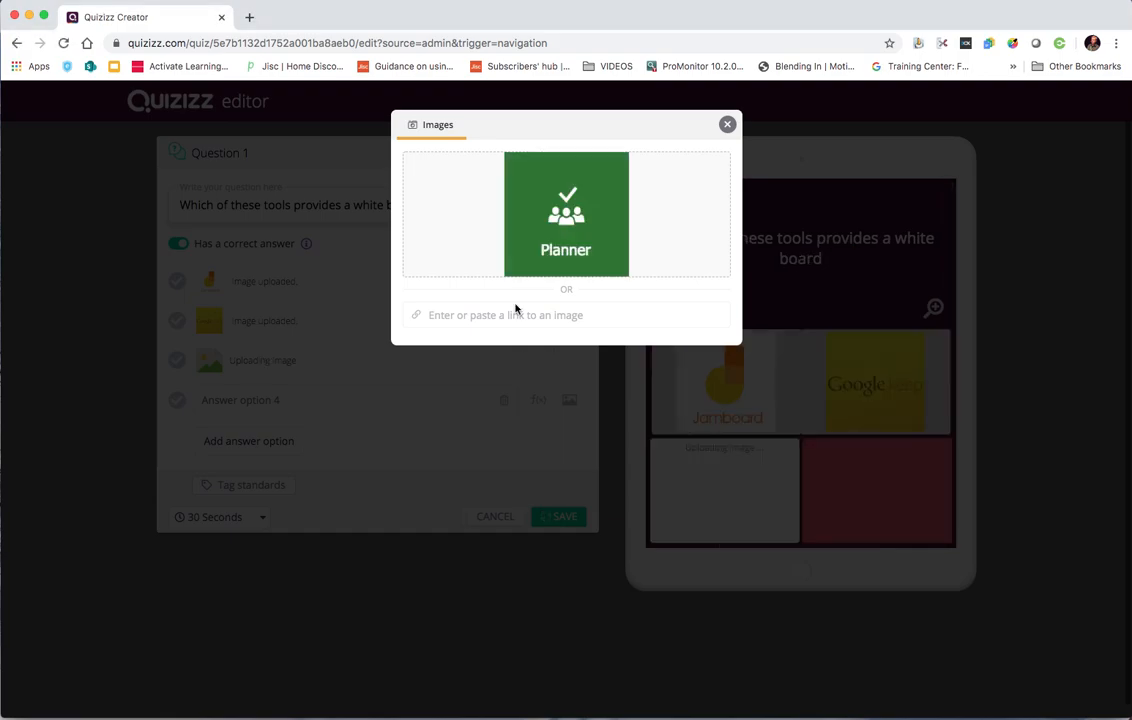
- Use the Planner logo image as one of Question 1's answer options
left_click(566, 212)
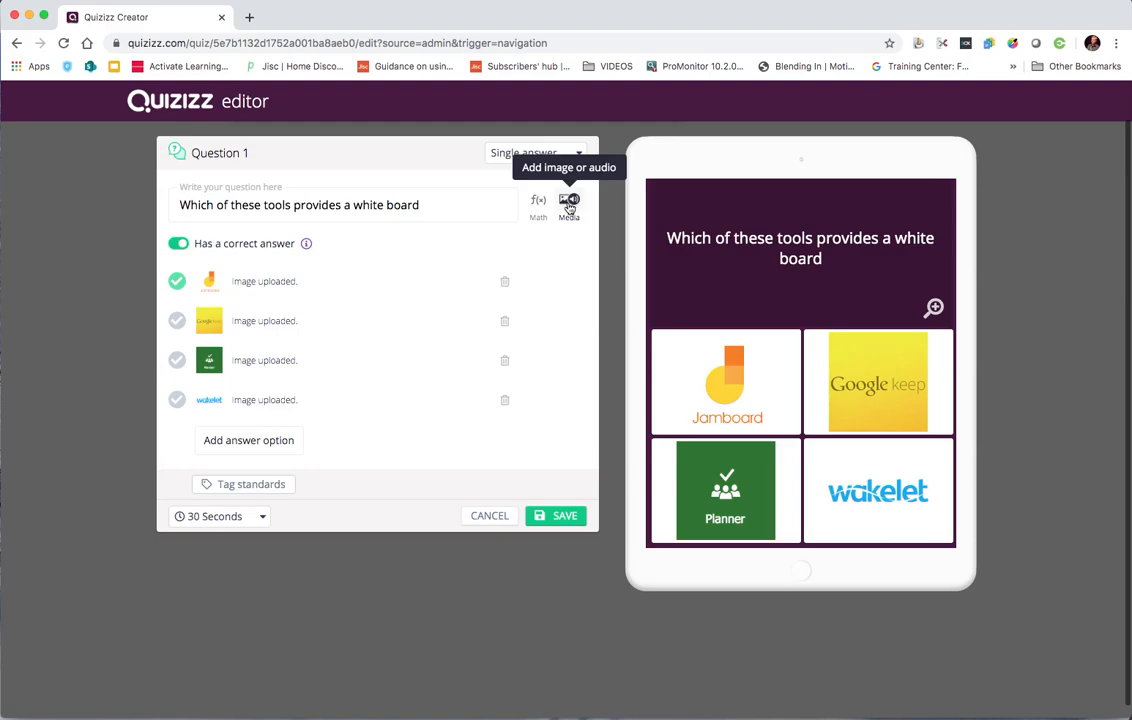
mouse_move(262, 516)
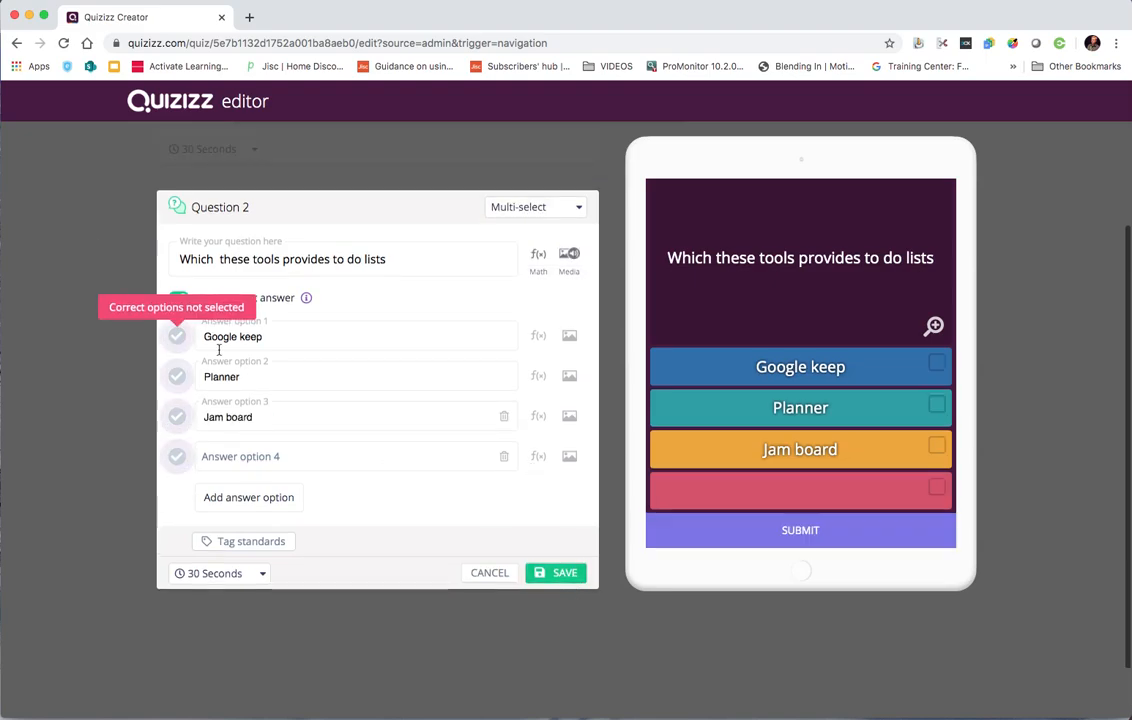
- Mark Google keep and Planner as the correct answers for the to-do-list question
left_click(176, 336)
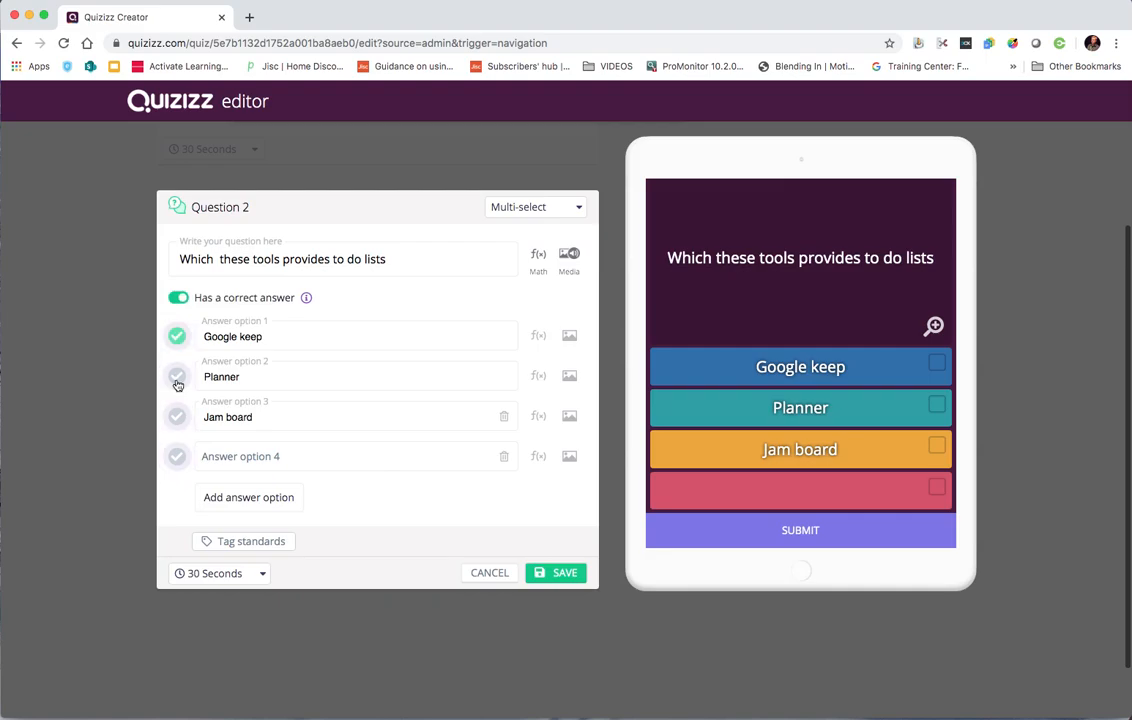
left_click(176, 376)
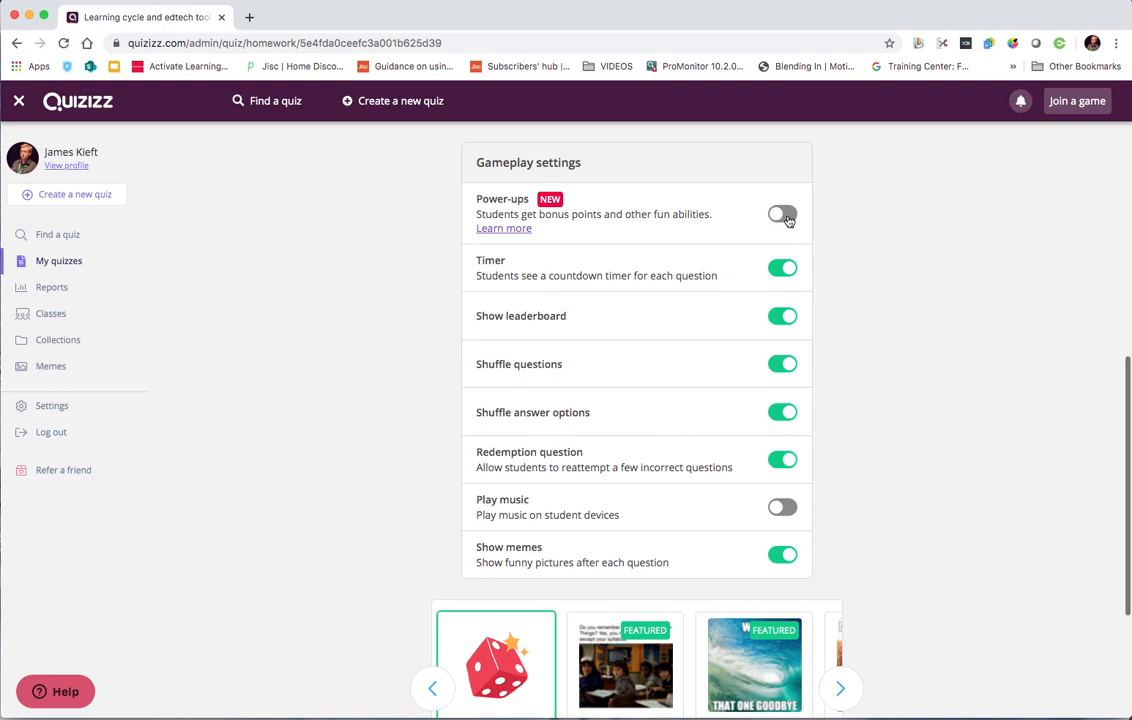
- Toggle the Power-ups gameplay setting for the homework assignment
left_click(782, 316)
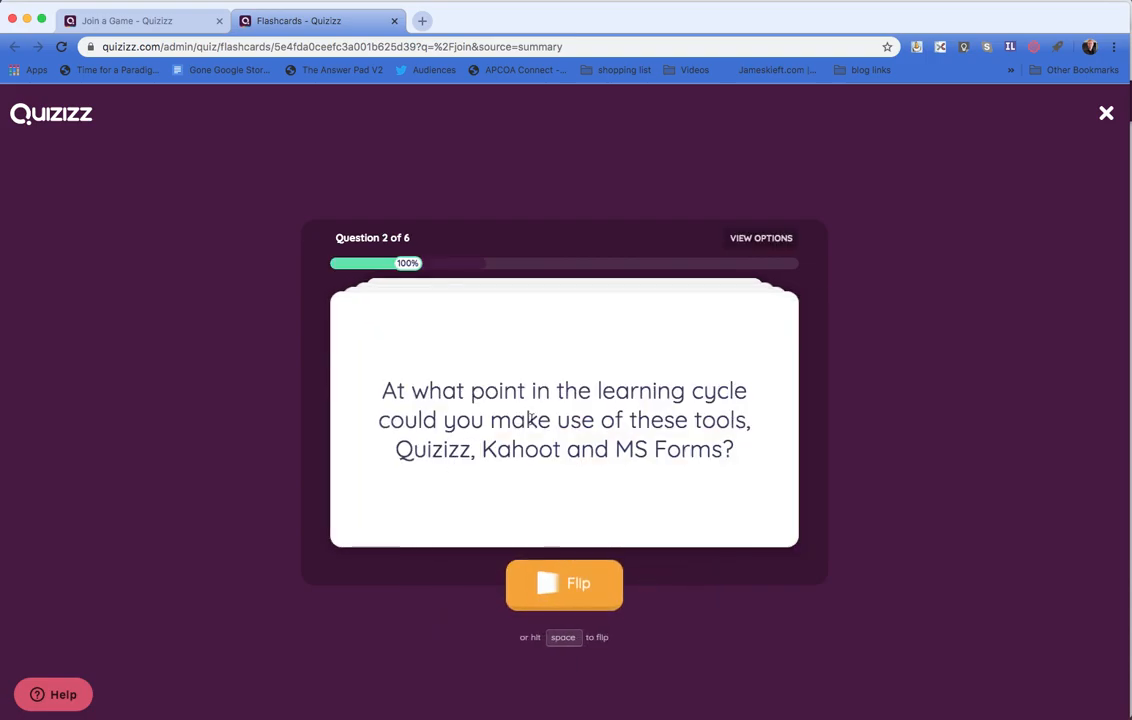
- Flip the learning-cycle flashcard to reveal its answer
left_click(564, 588)
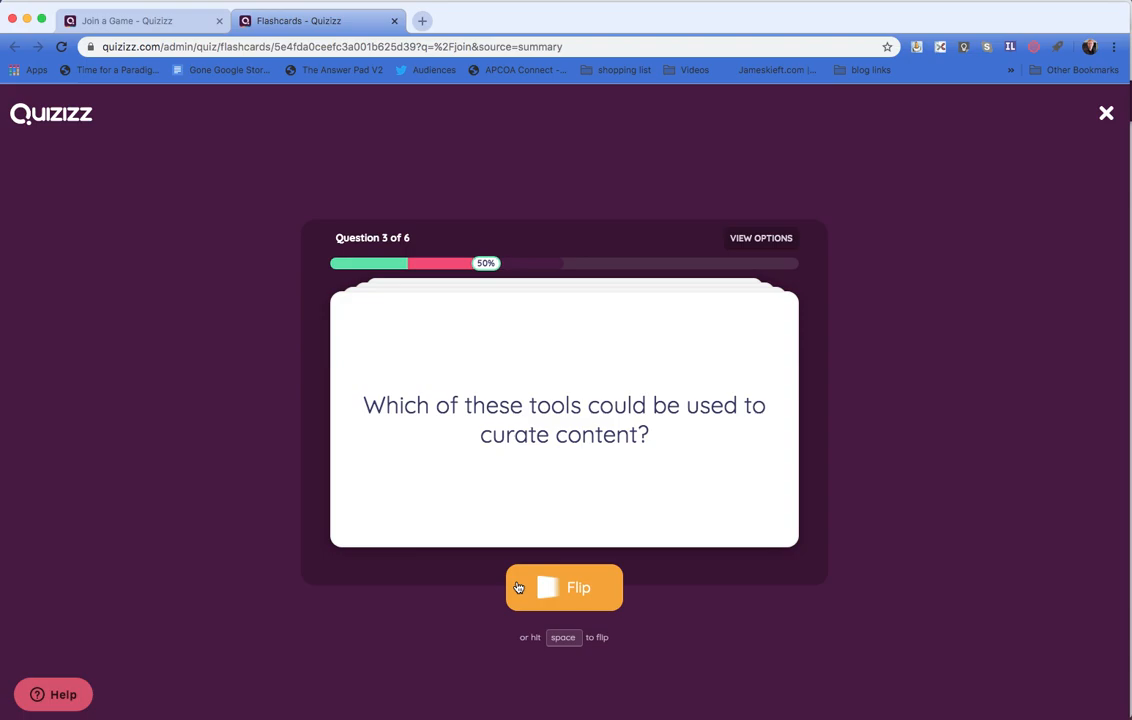